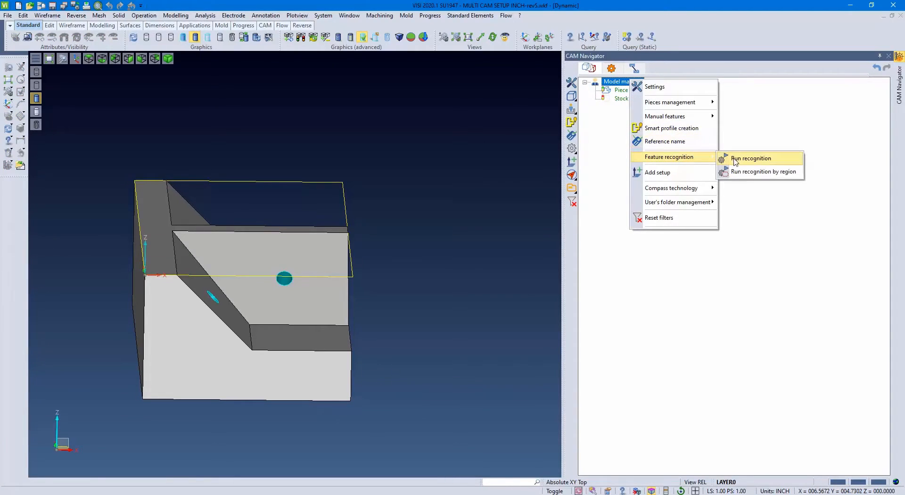
Step: Run automatic hole and feature recognition on the part, producing five setups
click(749, 158)
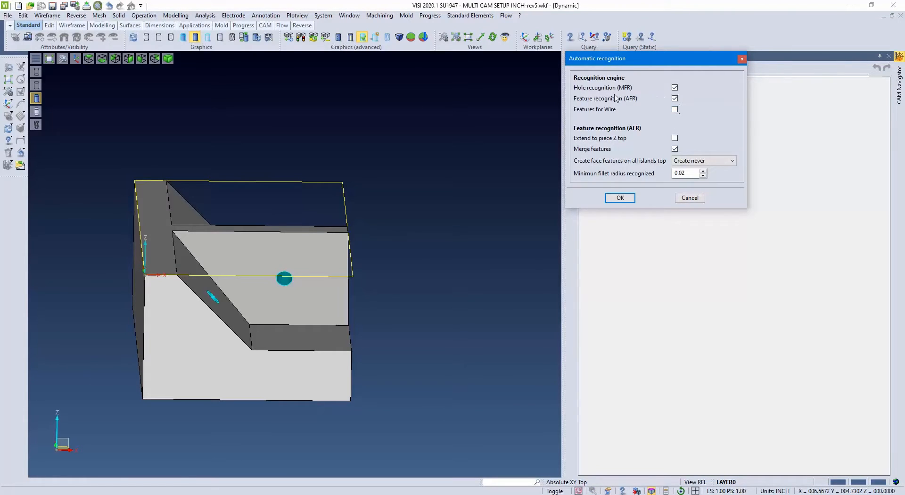
click(619, 197)
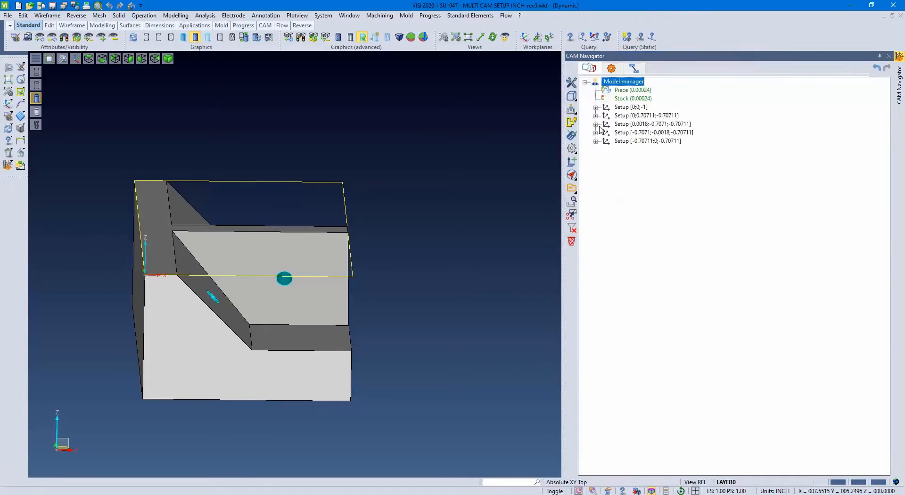
Step: Expand the five setups to show two open pockets and four rough holes, and bring up the pockets' actions
click(647, 115)
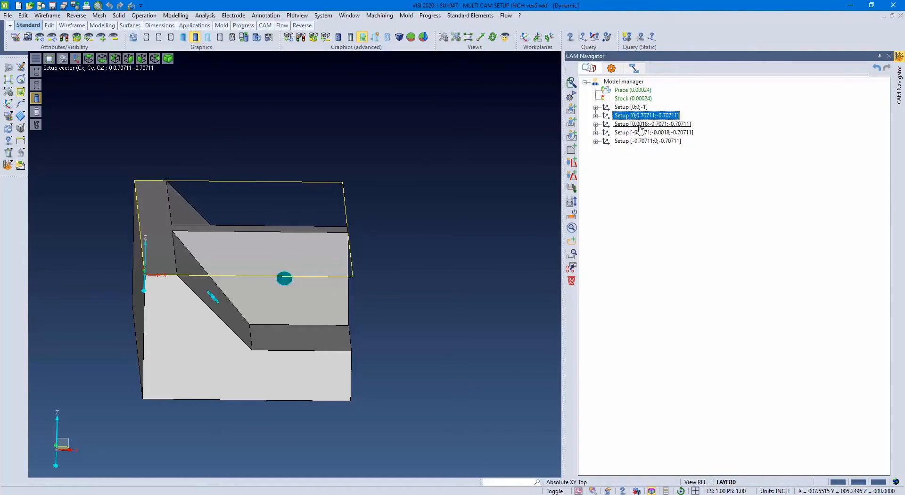
click(647, 140)
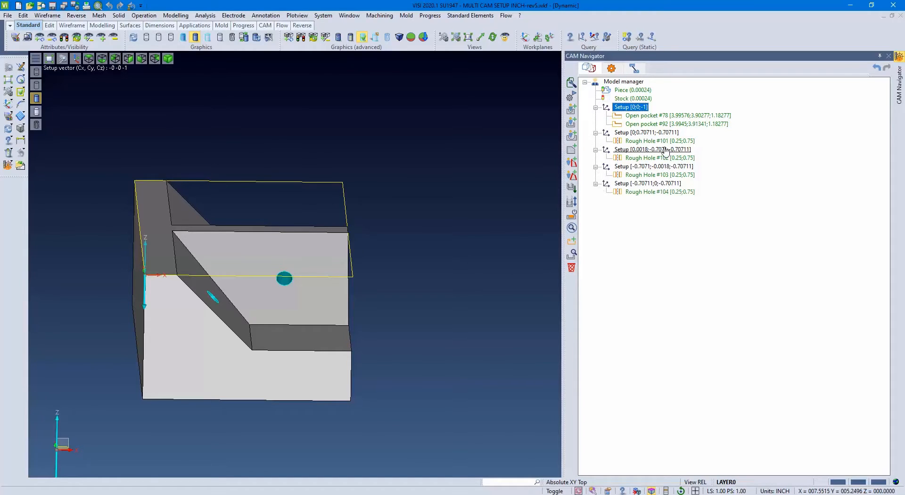
right_click(659, 124)
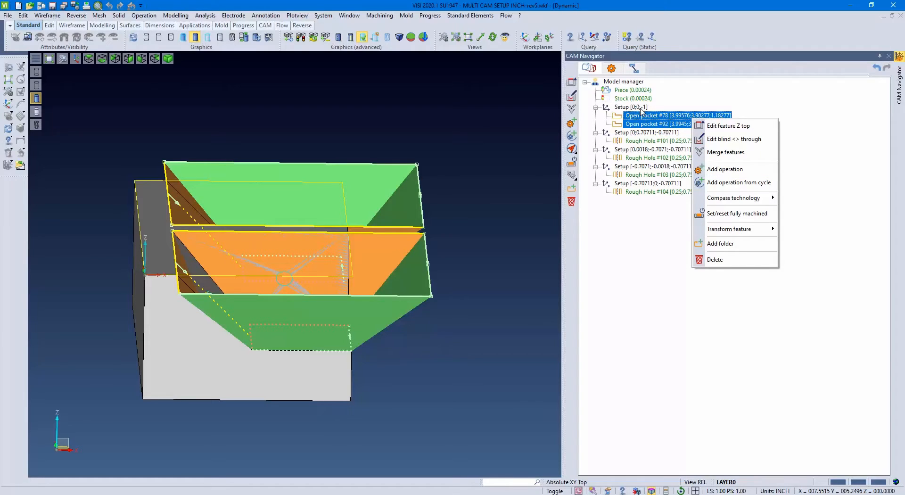
mouse_move(642, 141)
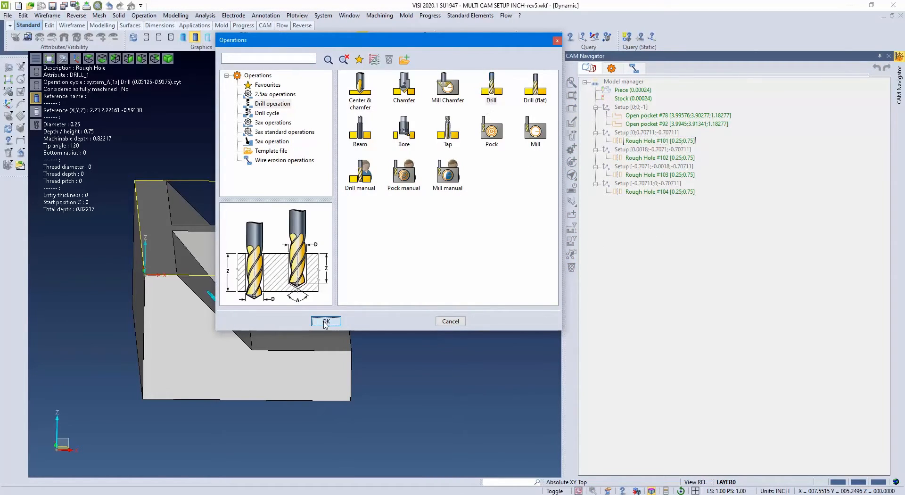
Step: Add a Drill operation on Rough Hole #101 using the Inches Default Local Library tool-crib
click(326, 322)
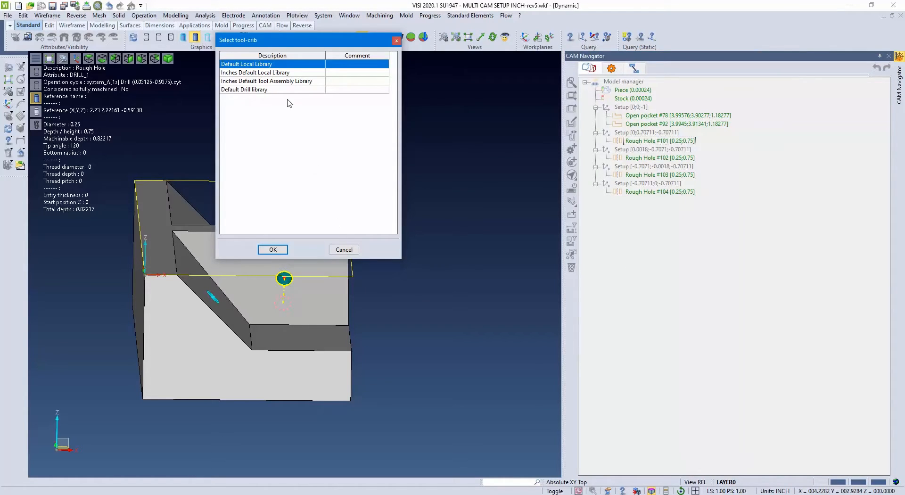
click(271, 249)
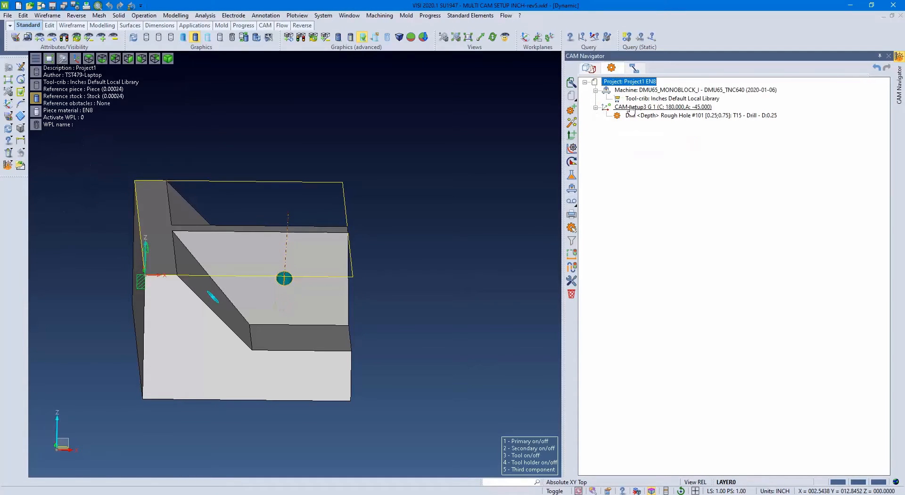
Step: Review CAM-setup3 at C 180, A -45 and the DMU65 machine details, then bring up CAM-setup3's actions
click(663, 107)
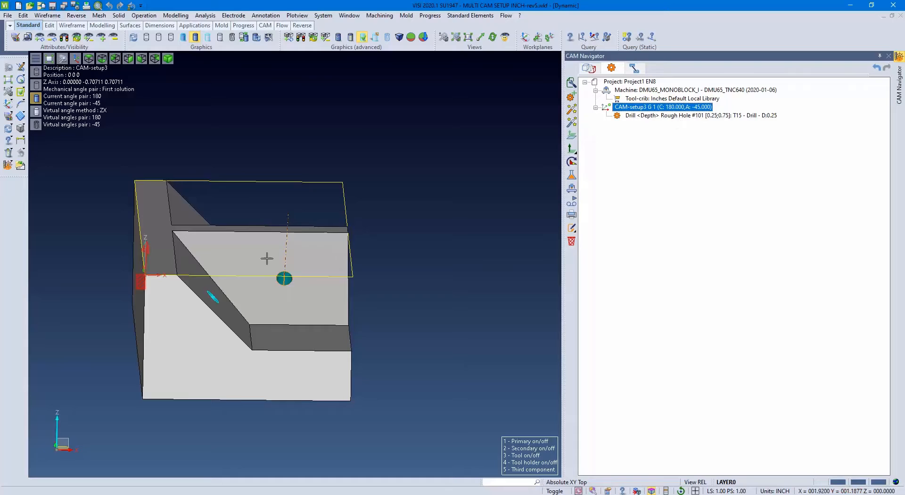
click(681, 90)
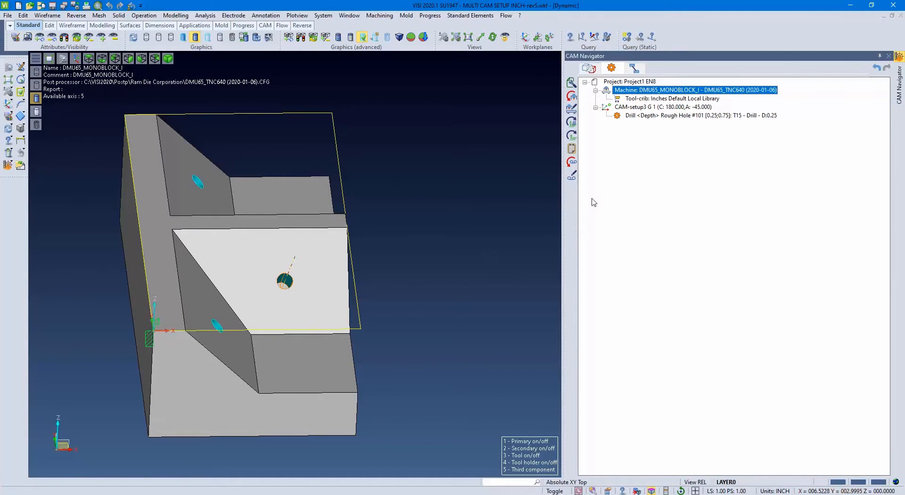
right_click(629, 107)
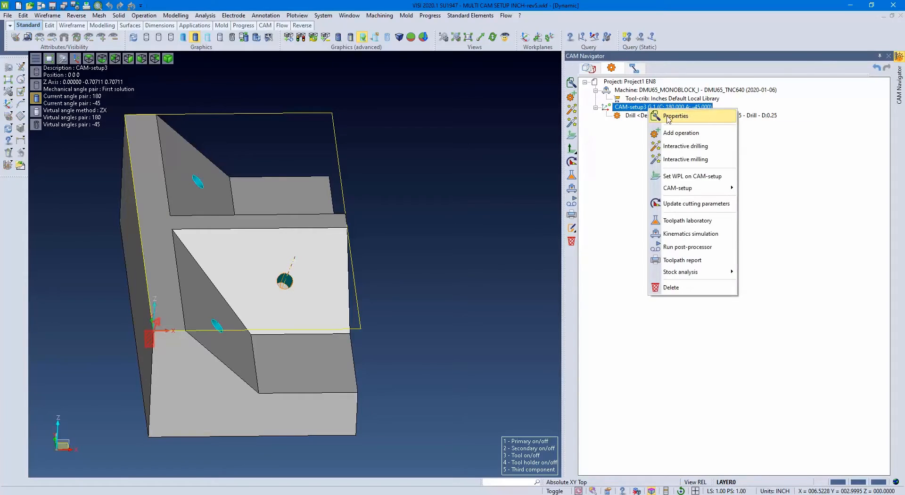
Step: Set CAM-setup3's mechanical angle pair to Second solution, giving C 0, A 45
click(675, 115)
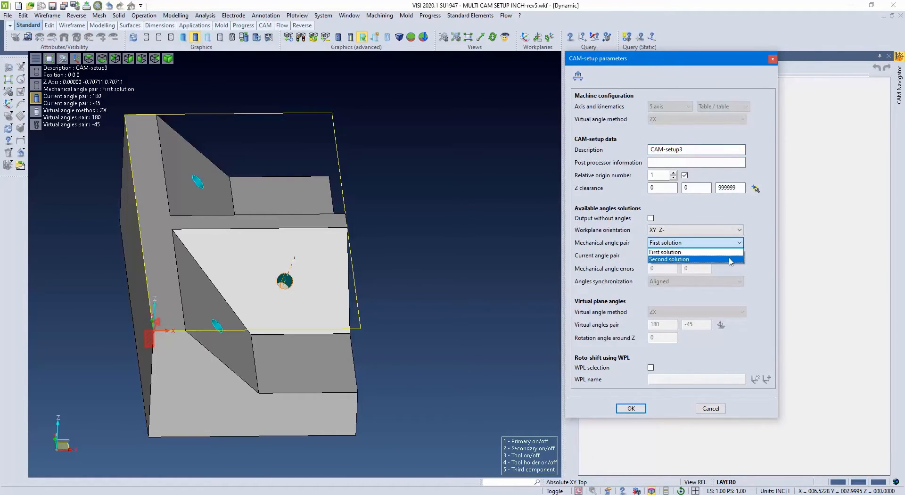
click(668, 258)
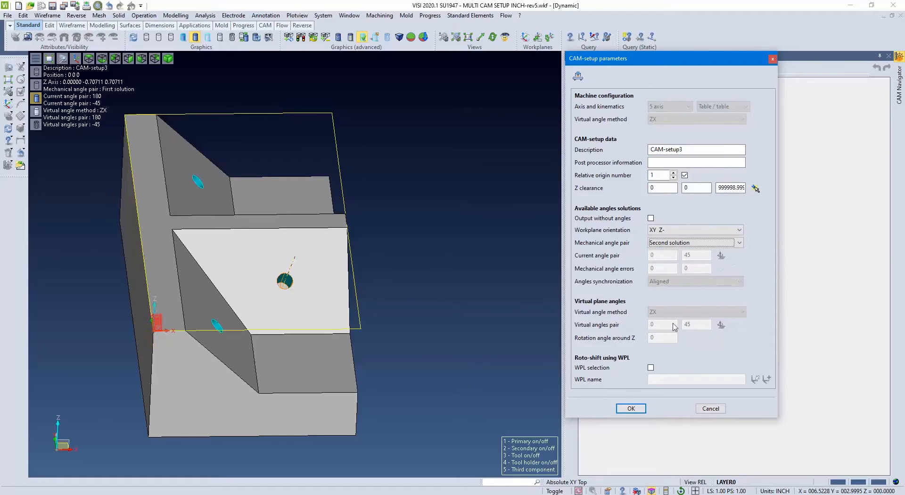
mouse_move(144, 324)
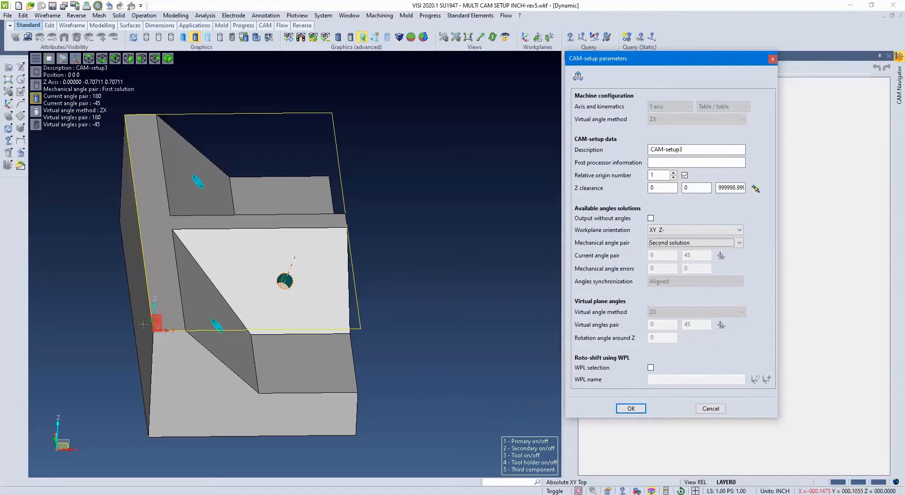
click(631, 409)
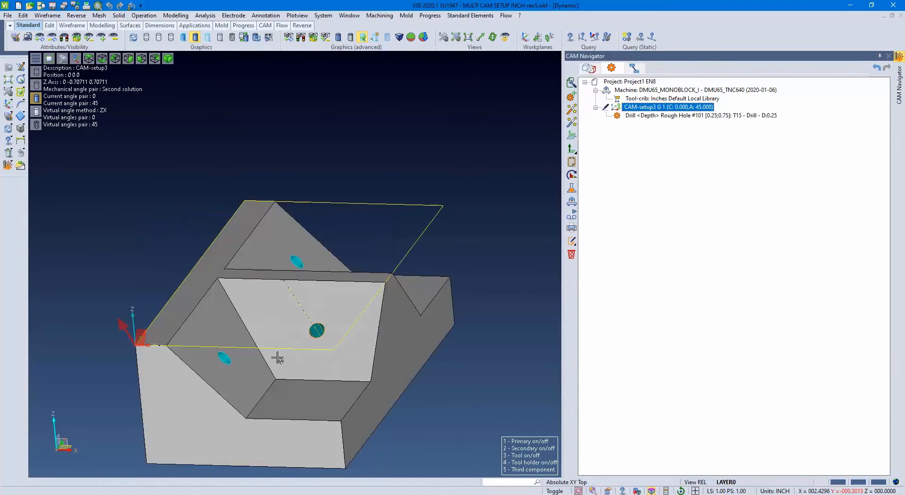
Step: Create a new CAM setup, CAM-setup4, from the project node at C -90, A -45
click(628, 81)
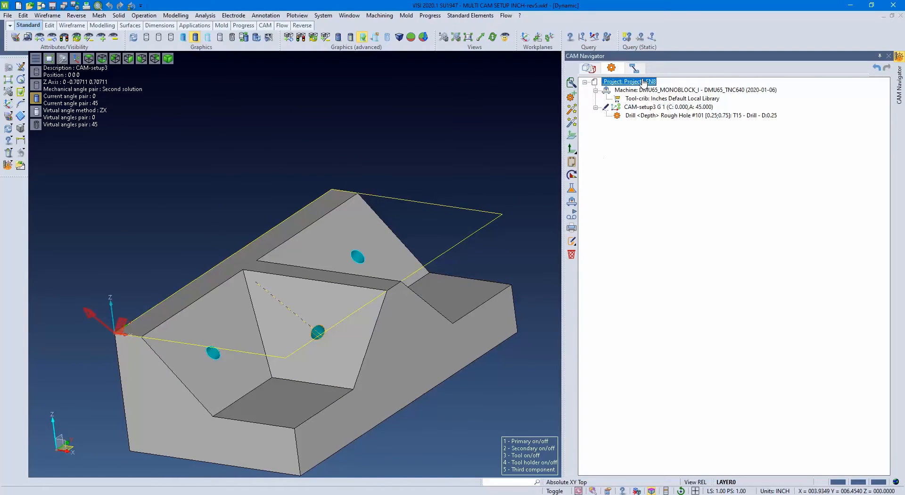
right_click(622, 81)
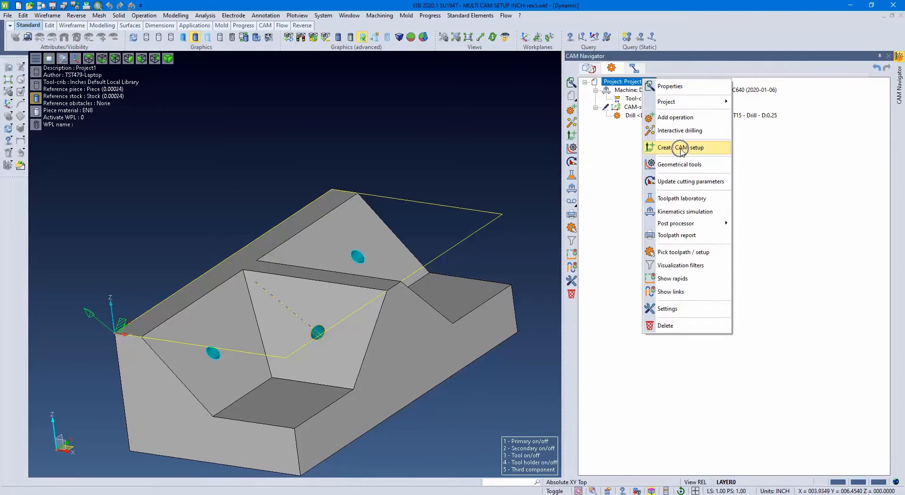
click(679, 149)
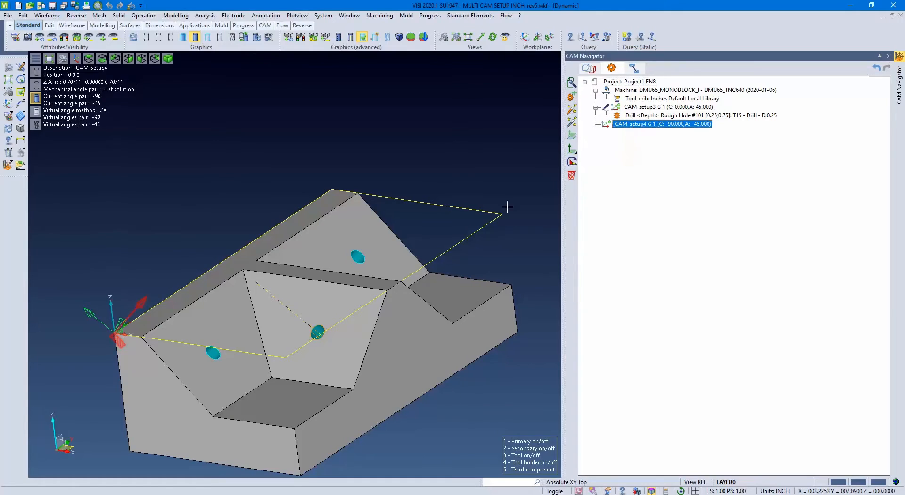
mouse_move(131, 347)
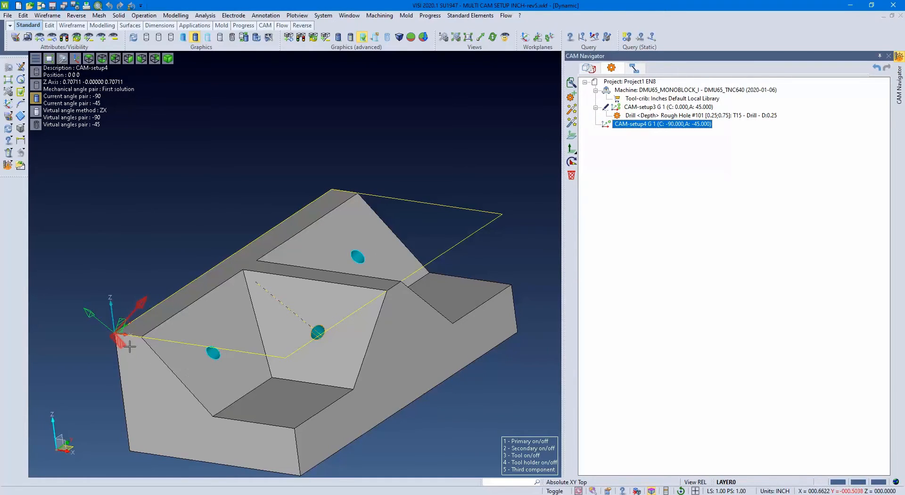
Step: Set CAM-setup4's mechanical angle pair to Second solution, giving C 90, A 45
right_click(662, 124)
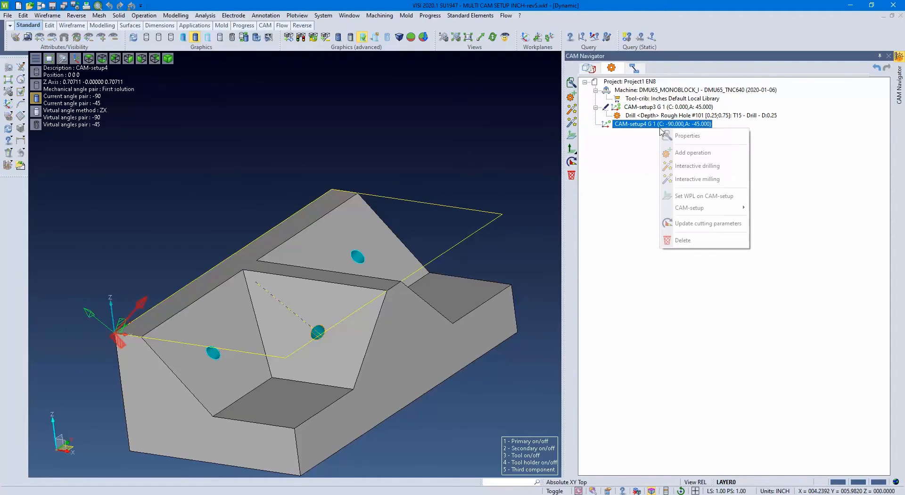
click(687, 136)
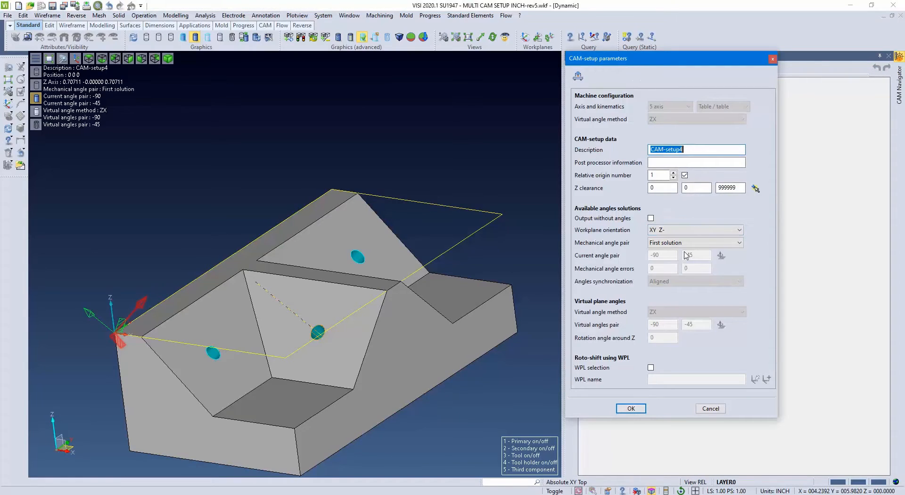
click(744, 242)
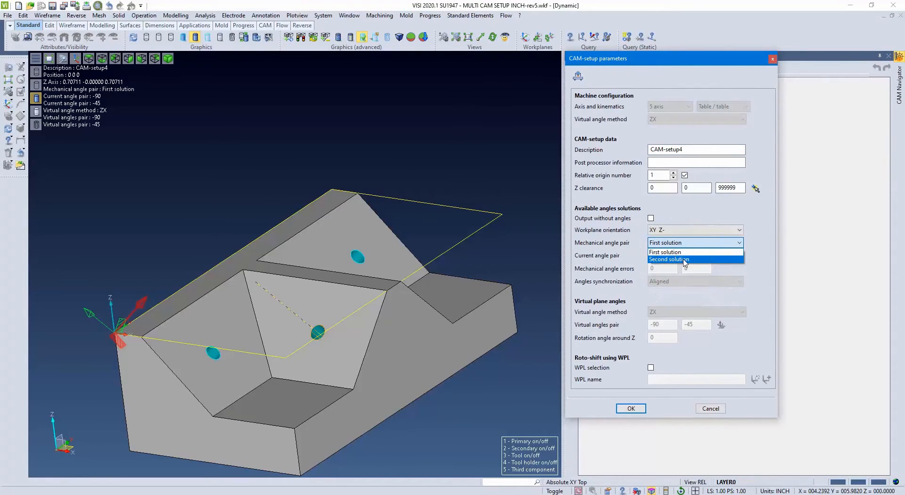
click(630, 408)
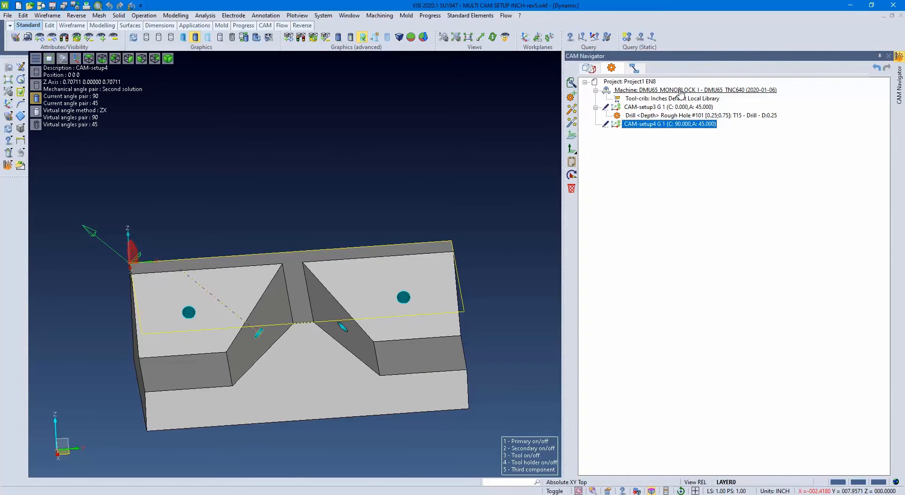
click(693, 89)
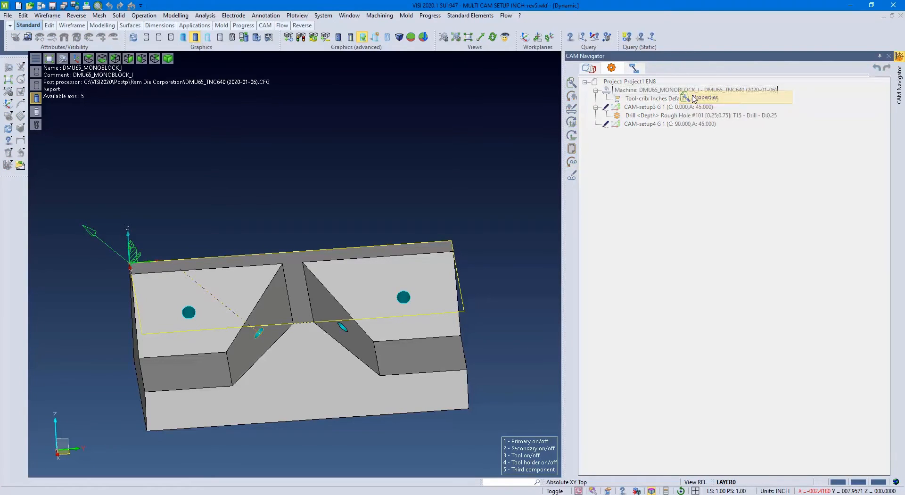
Step: Set the DMU65 machine configuration's solution method to Second and confirm
click(705, 97)
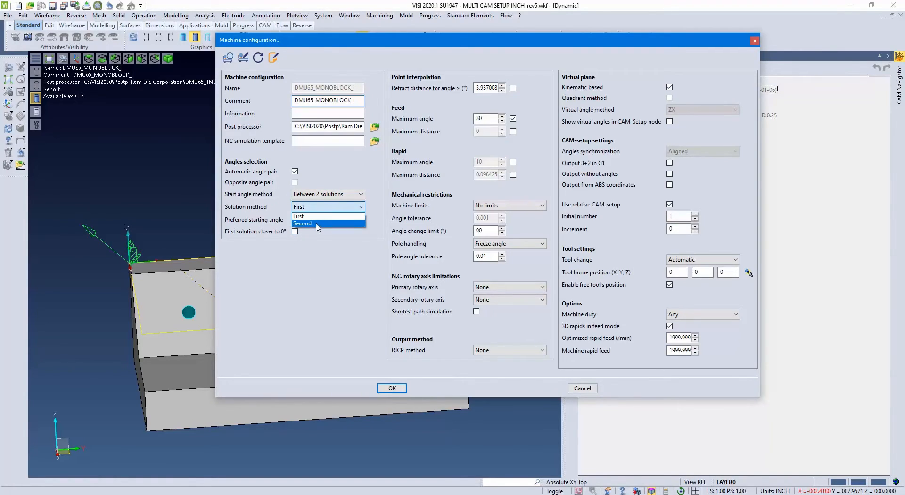
click(391, 388)
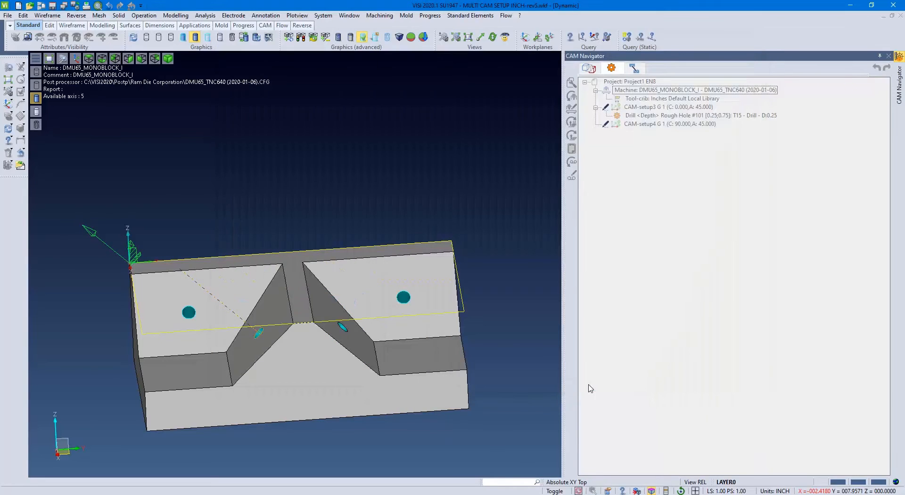
click(670, 124)
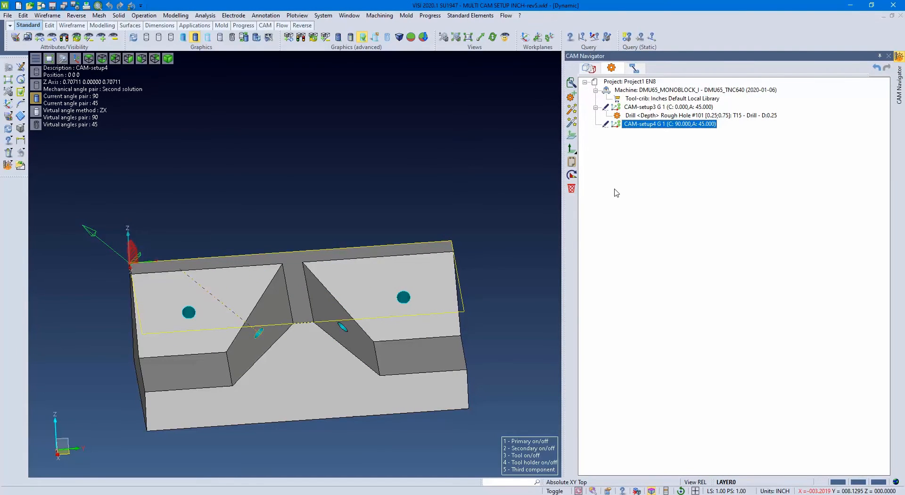